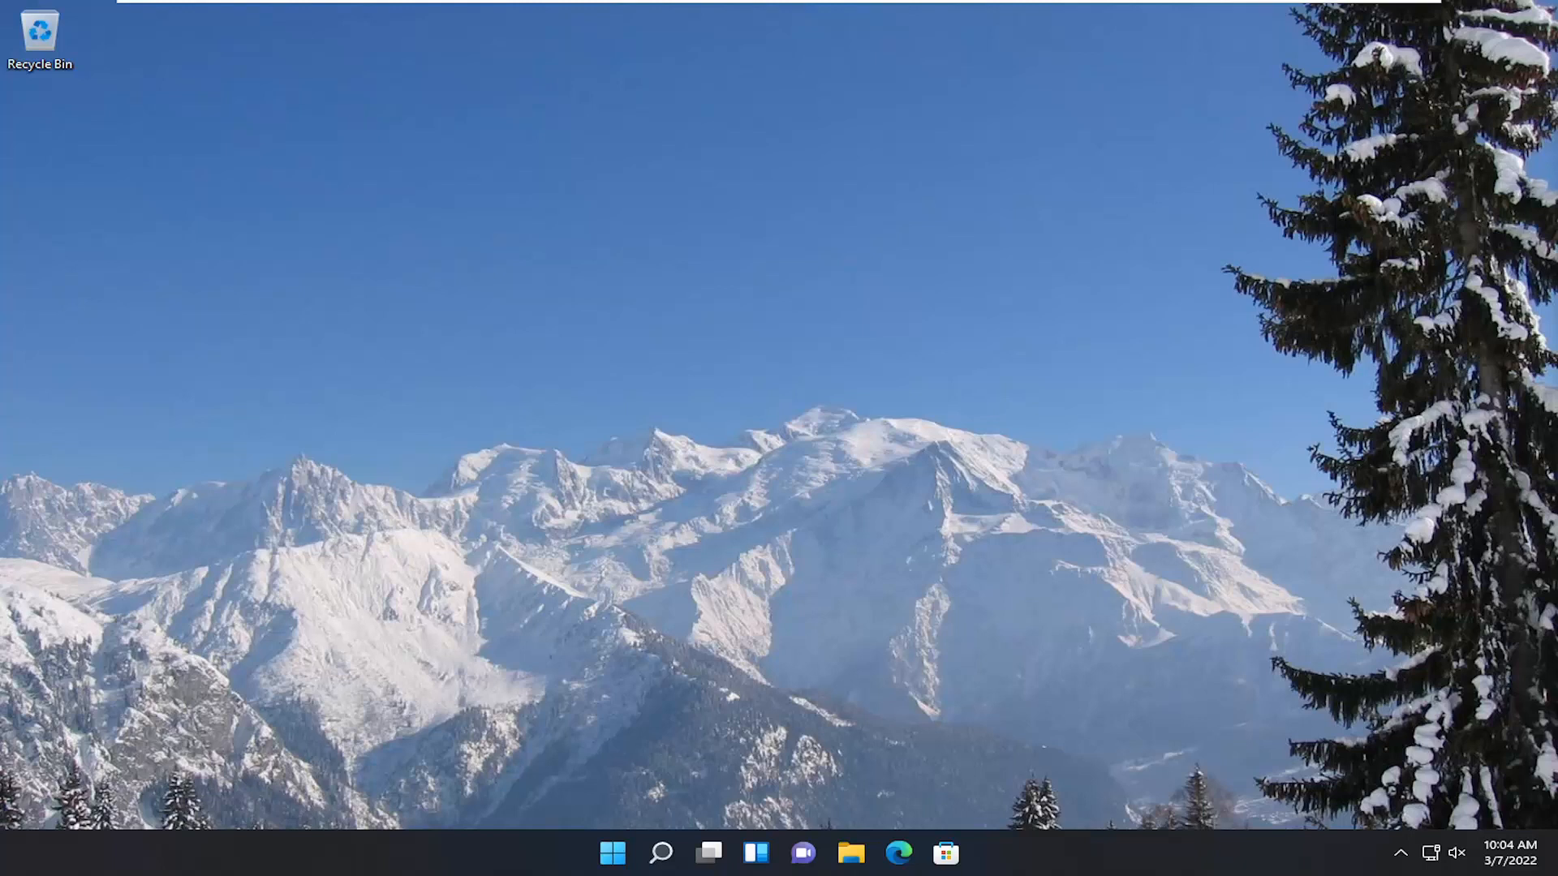
pyautogui.moveTo(713, 451)
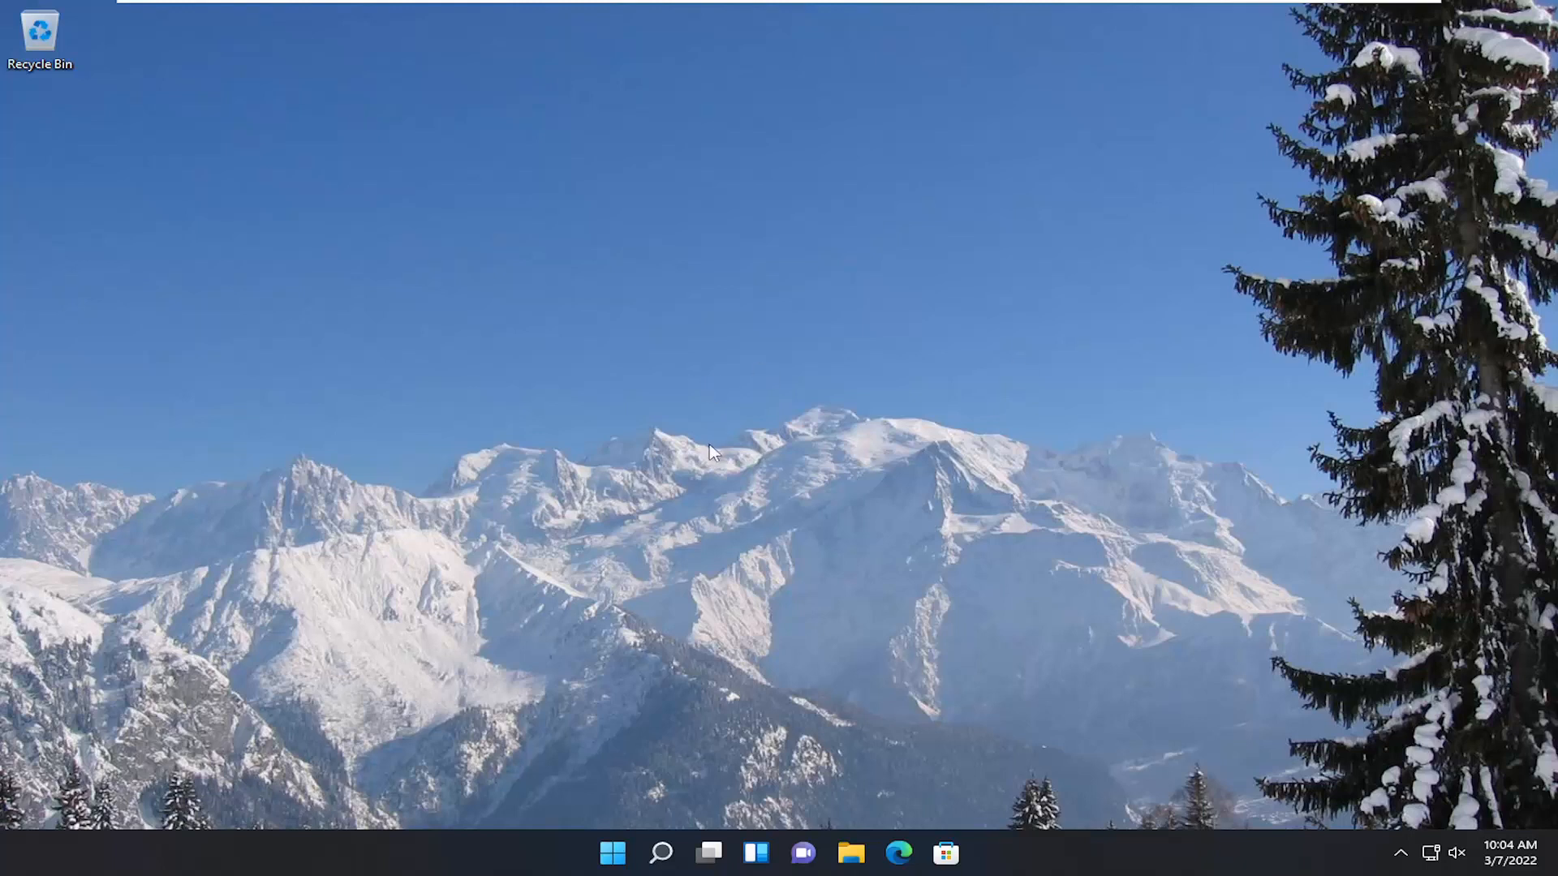
# Search the taskbar for "control panel".
pyautogui.click(660, 853)
pyautogui.write('control')
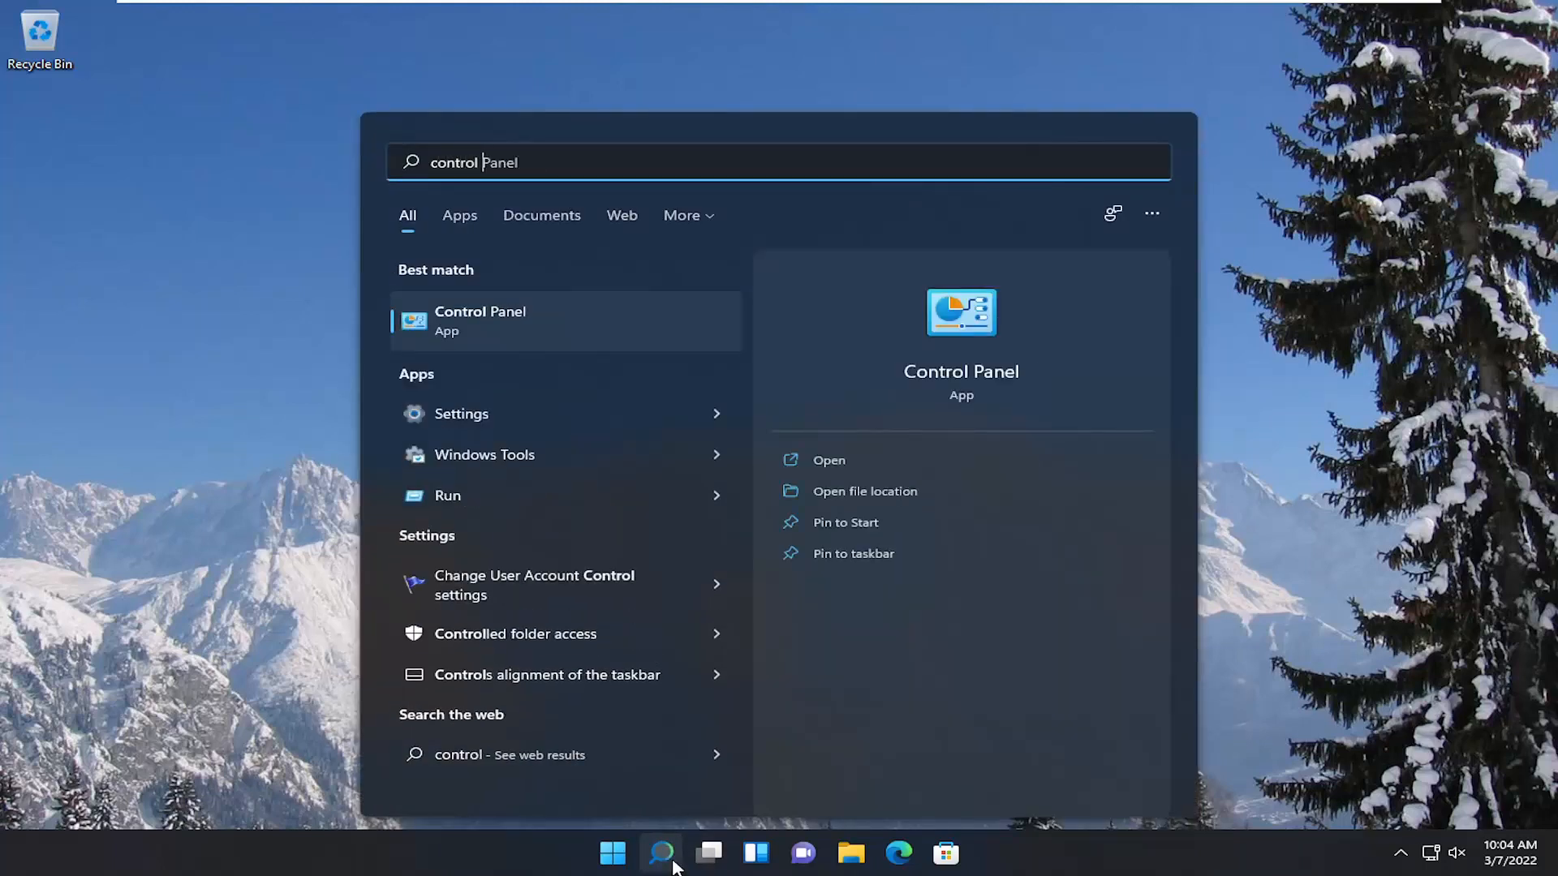
pyautogui.write('panel')
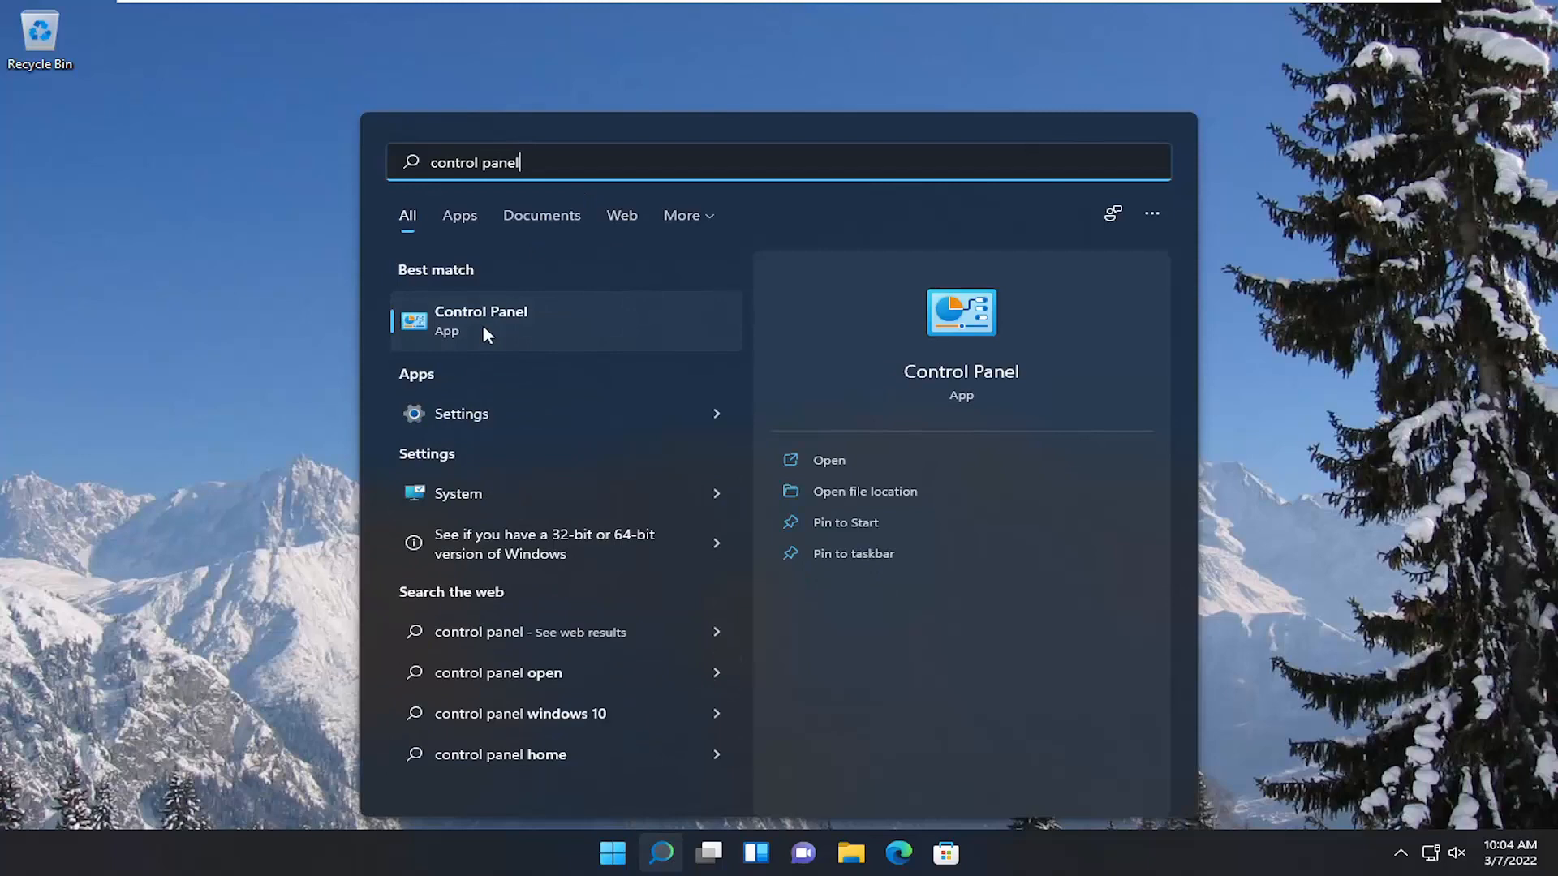
# Launch Control Panel and go through Network and Internet to Network and Sharing Center.
pyautogui.click(481, 320)
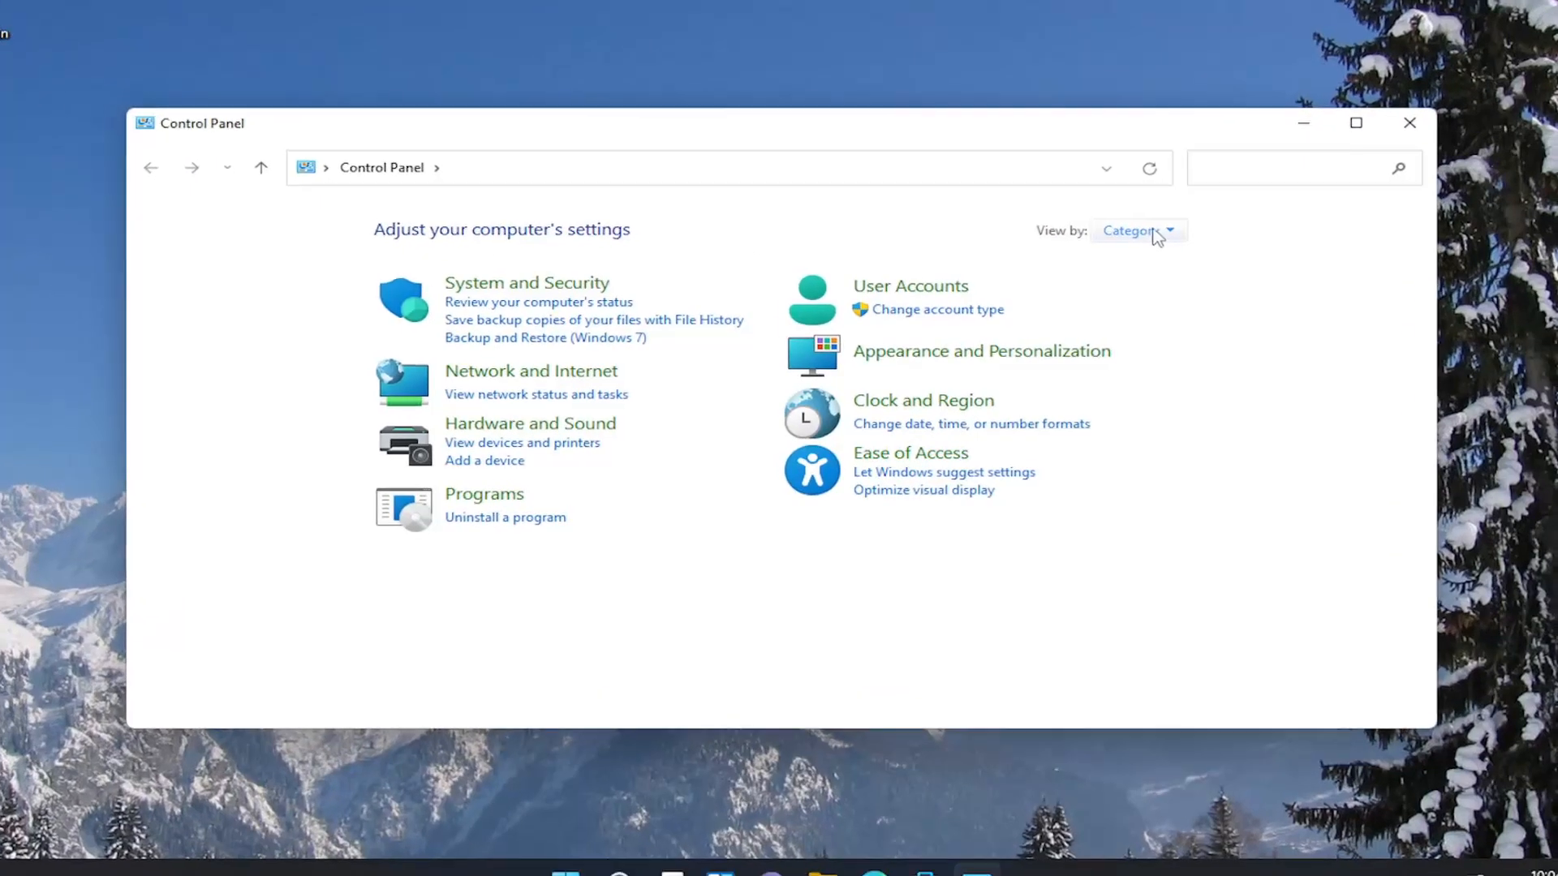
pyautogui.moveTo(501, 363)
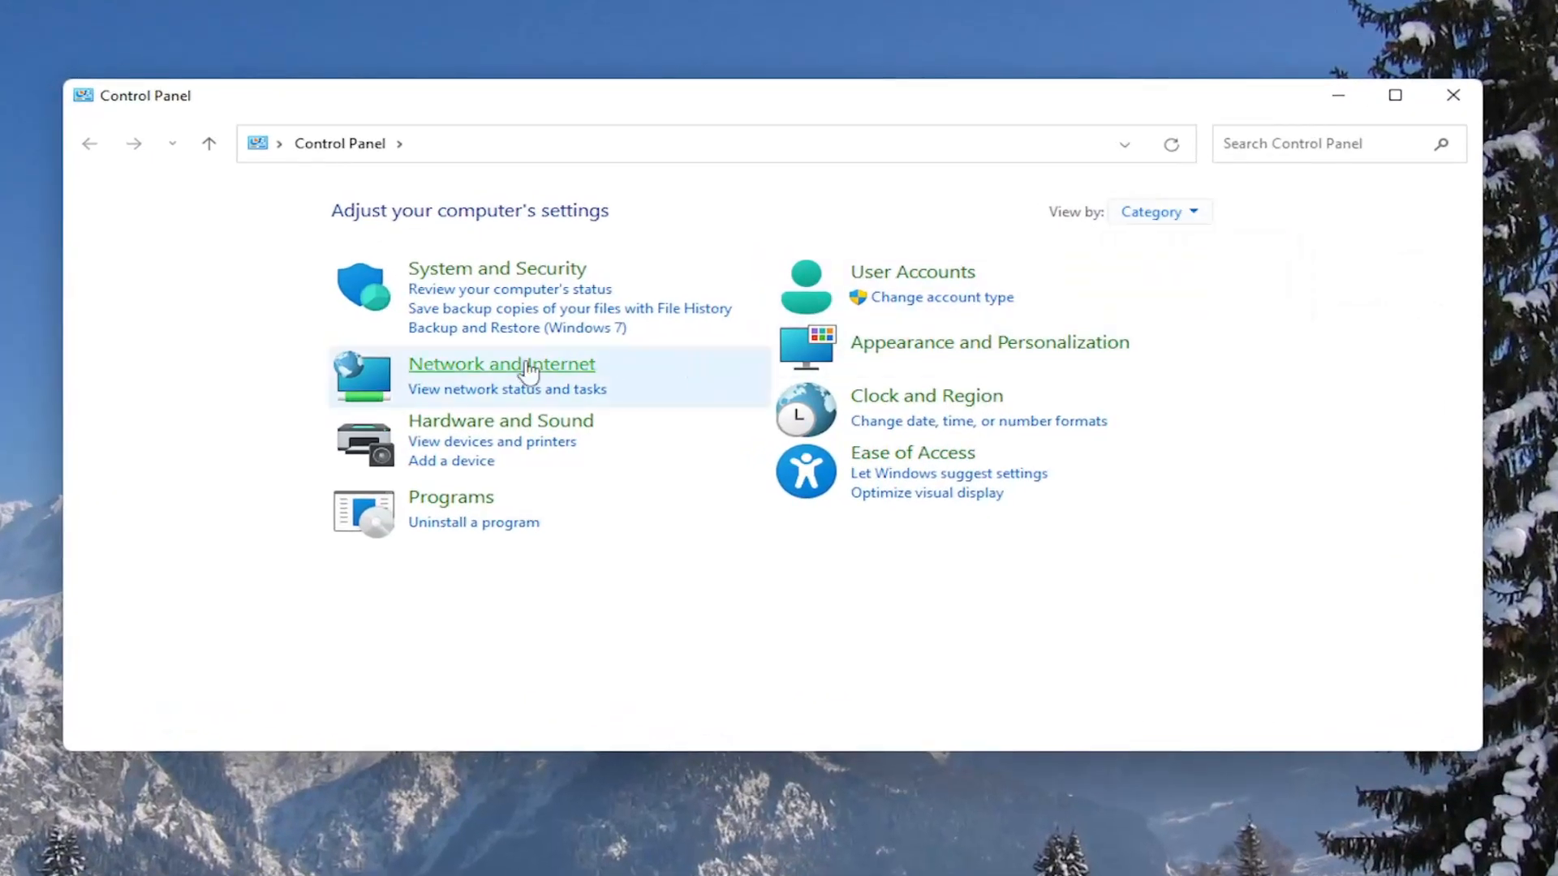
pyautogui.moveTo(517, 372)
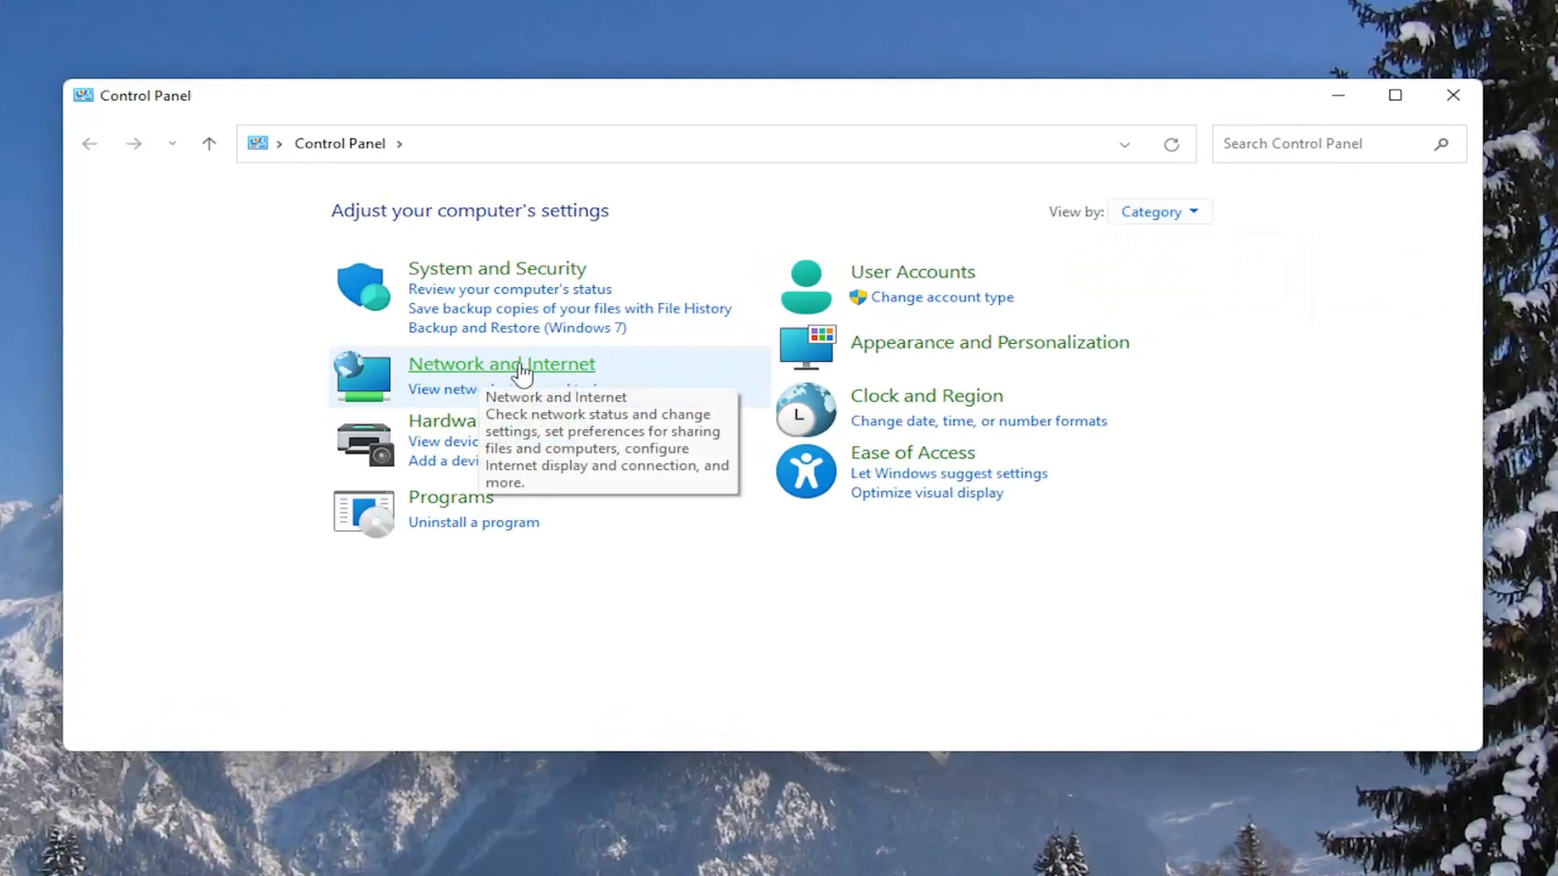
pyautogui.click(501, 363)
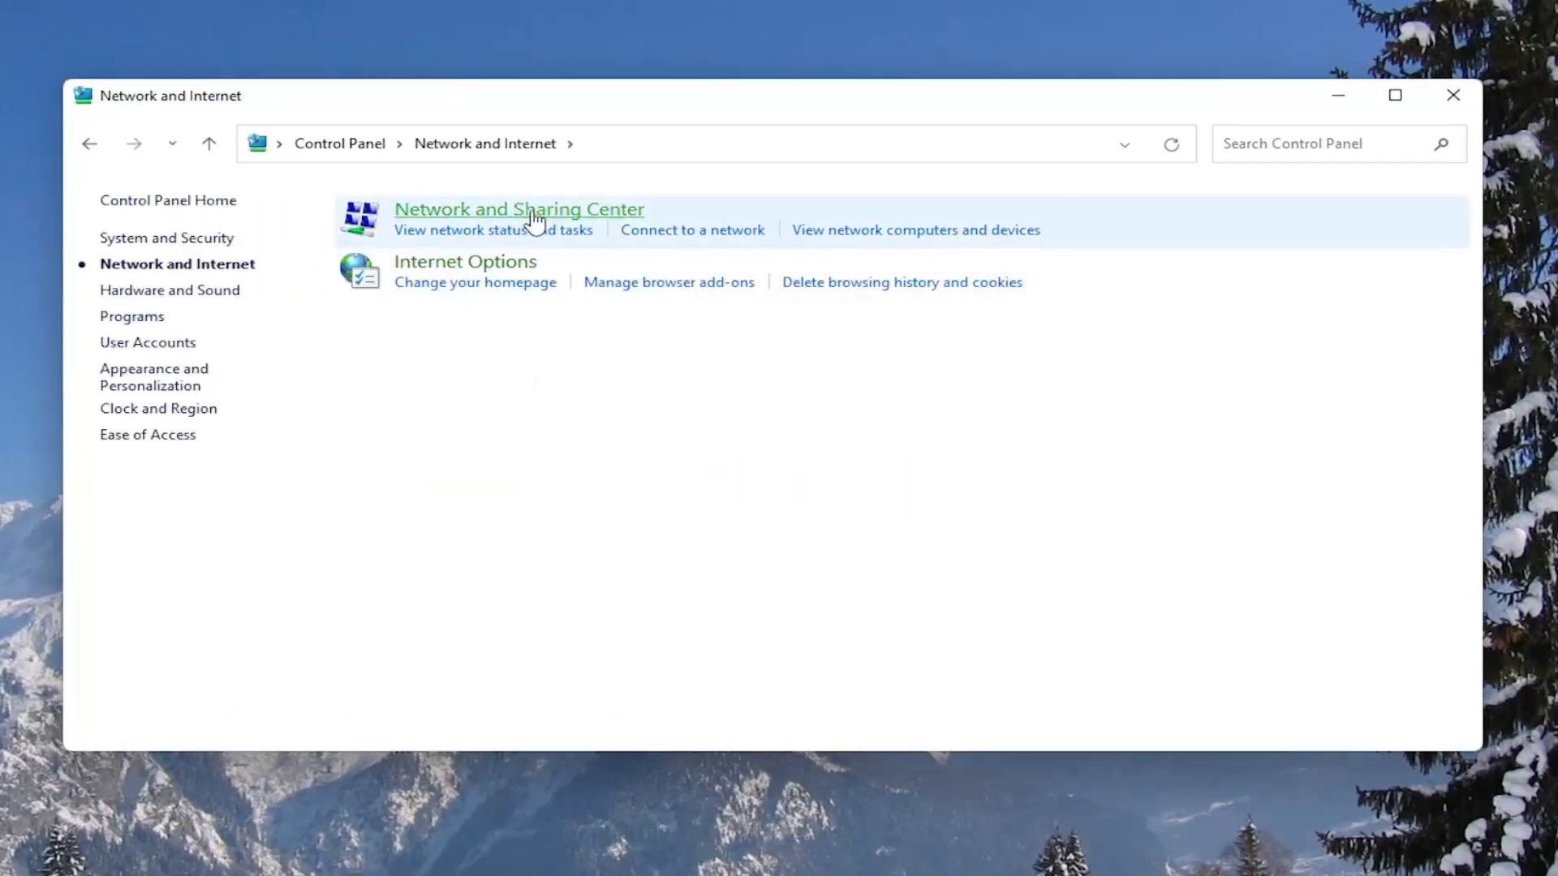
pyautogui.click(518, 209)
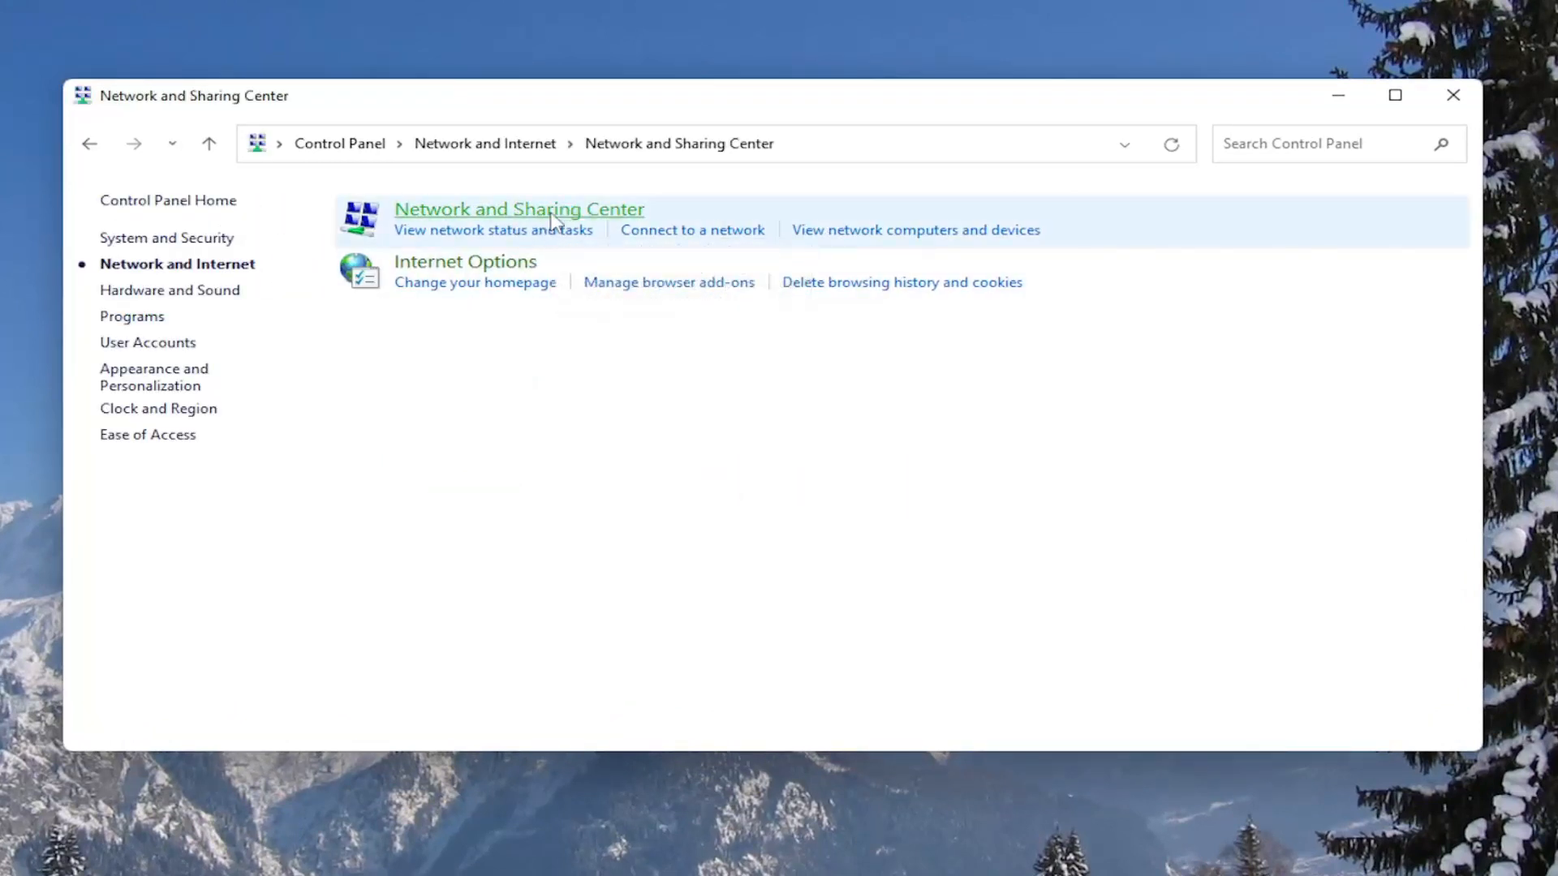
pyautogui.click(519, 209)
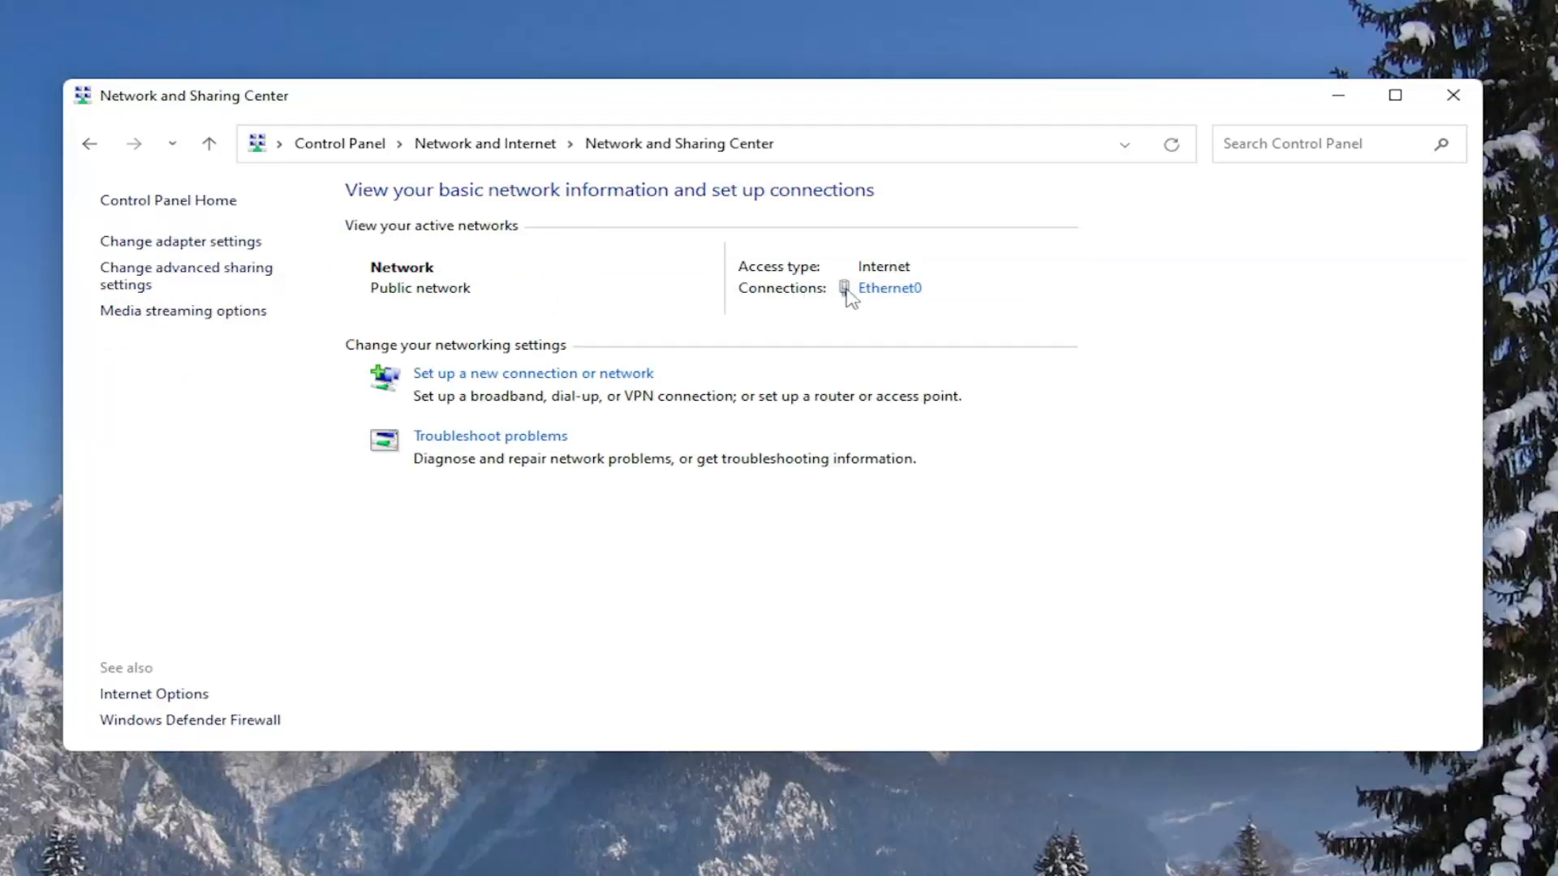
pyautogui.moveTo(894, 298)
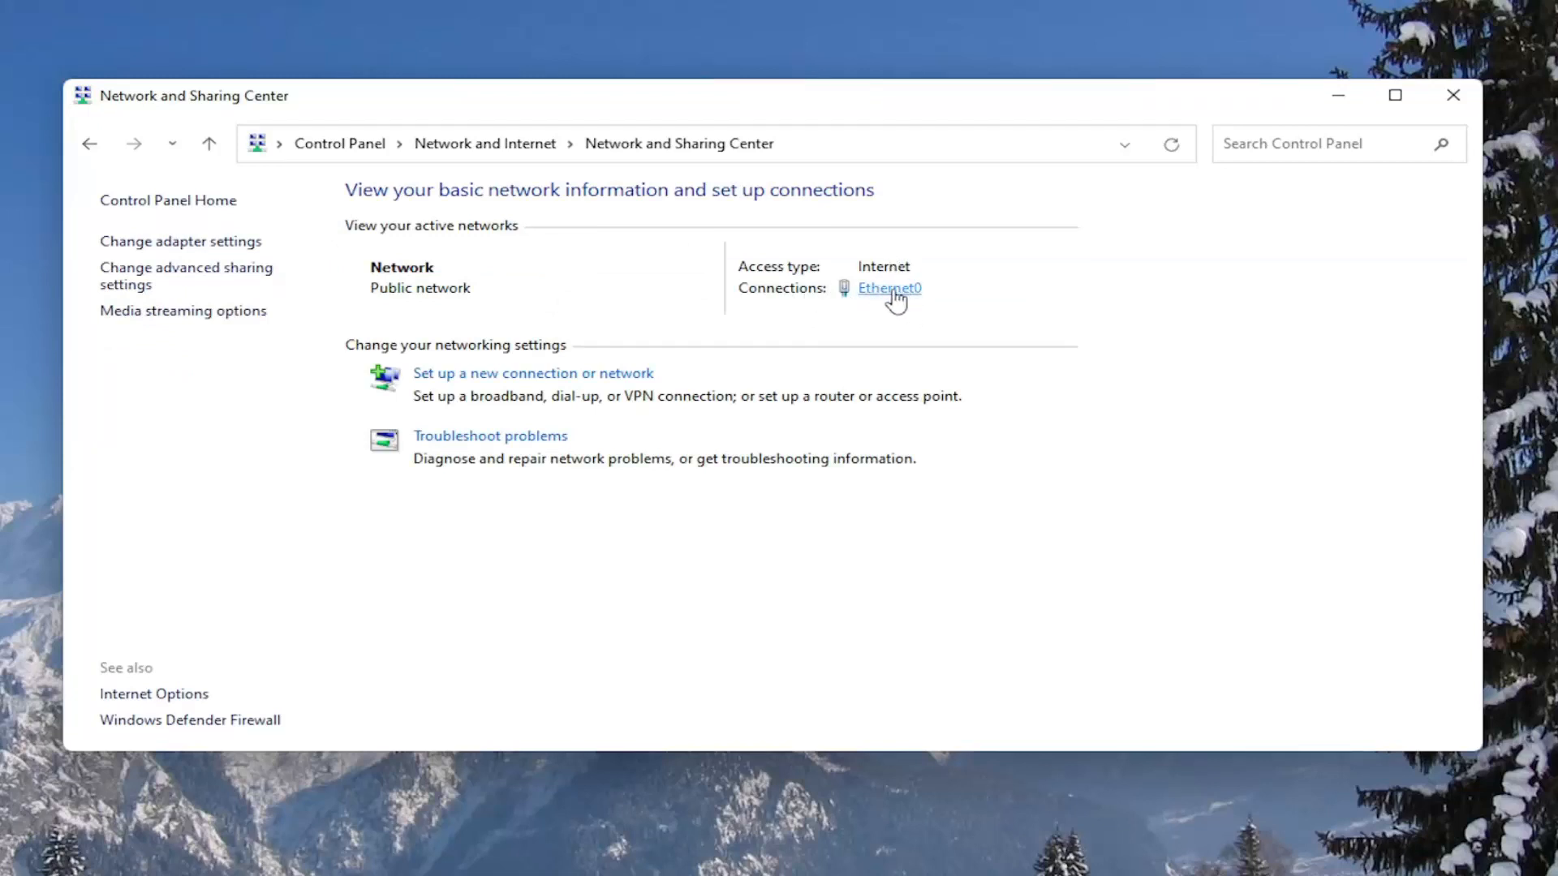
# Open Ethernet0's status and properties, scrolling the items list down to TCP/IPv6.
pyautogui.click(887, 288)
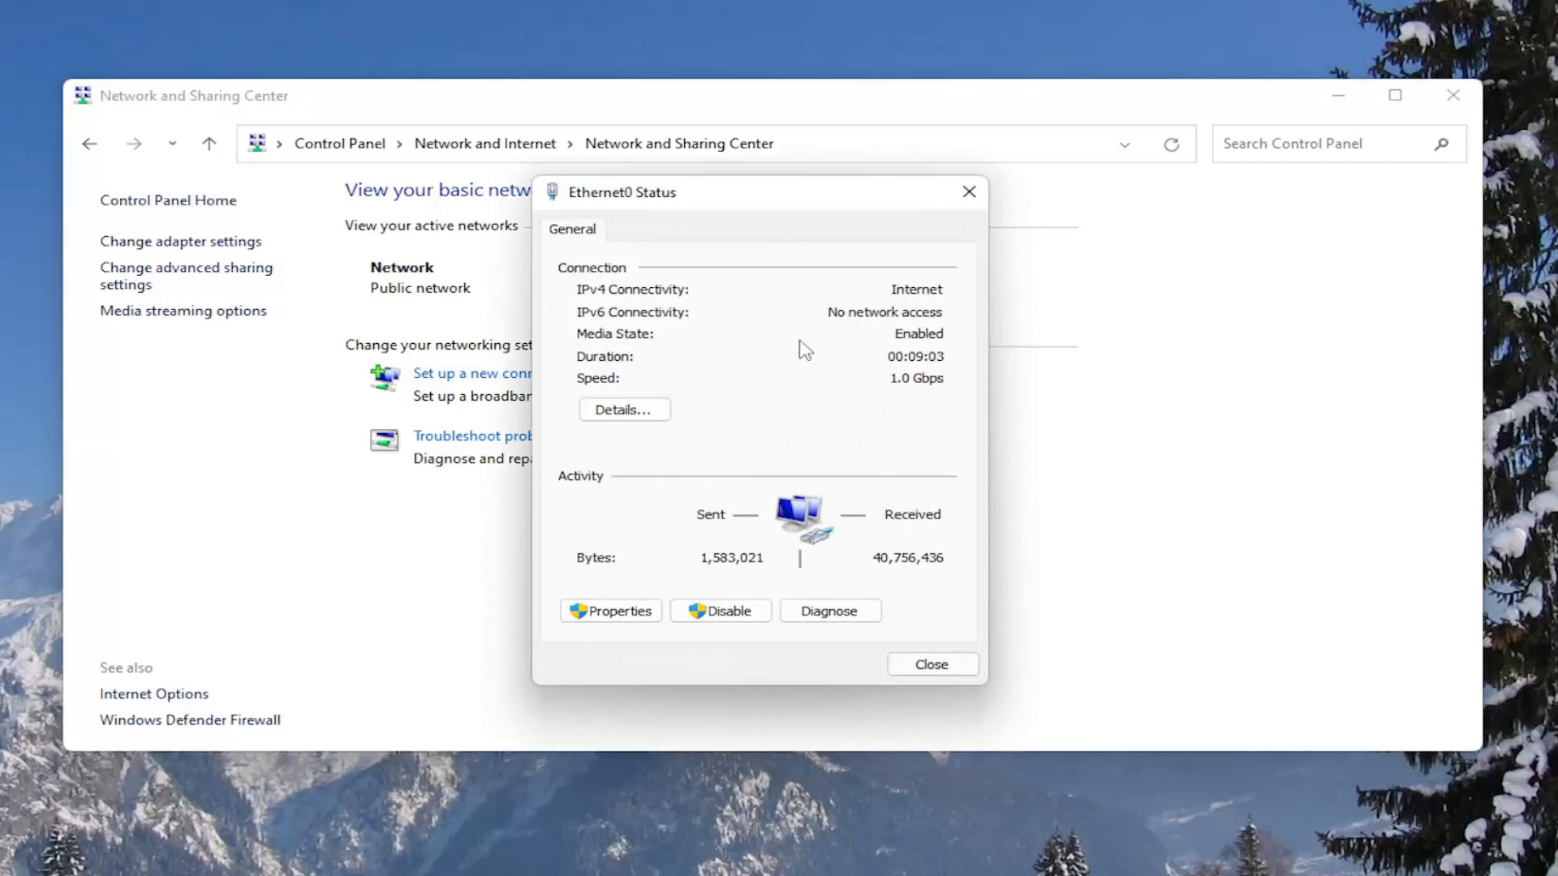
pyautogui.click(609, 611)
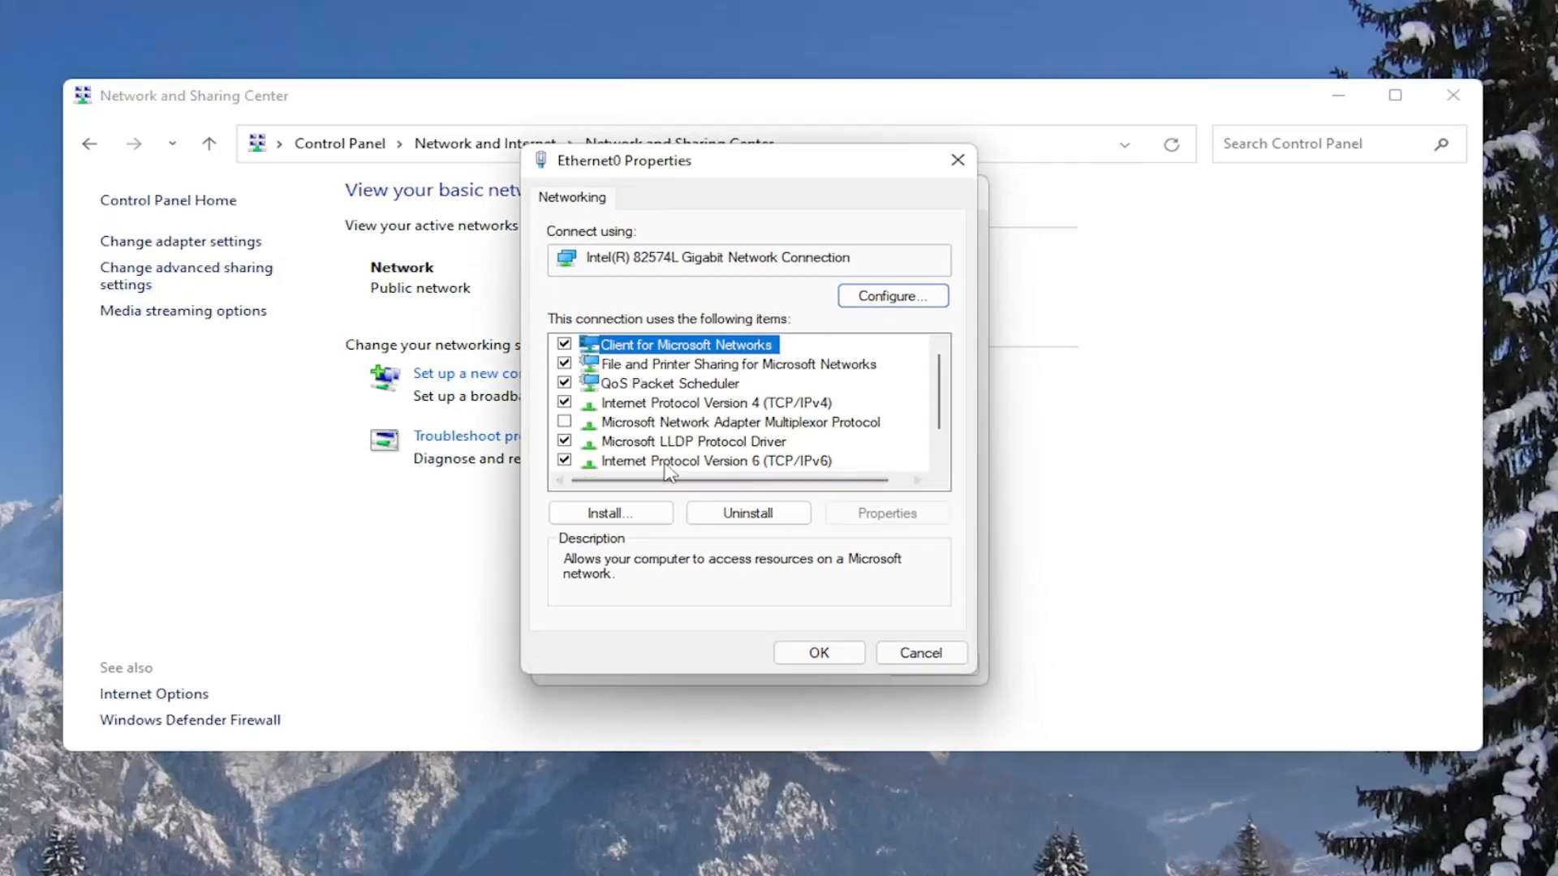
pyautogui.scroll(-3)
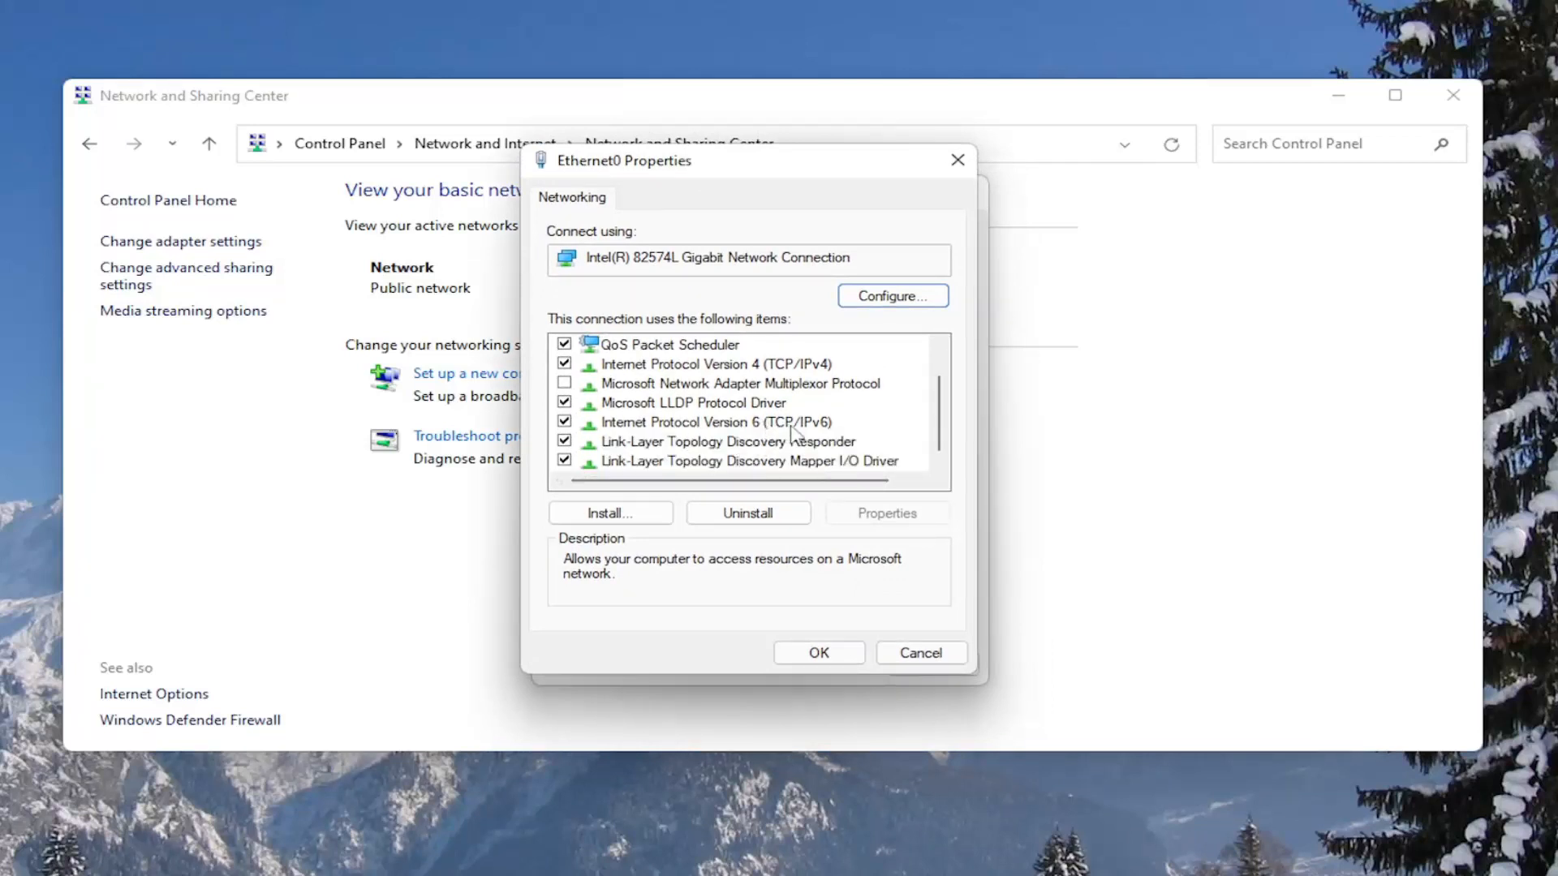
pyautogui.moveTo(581, 427)
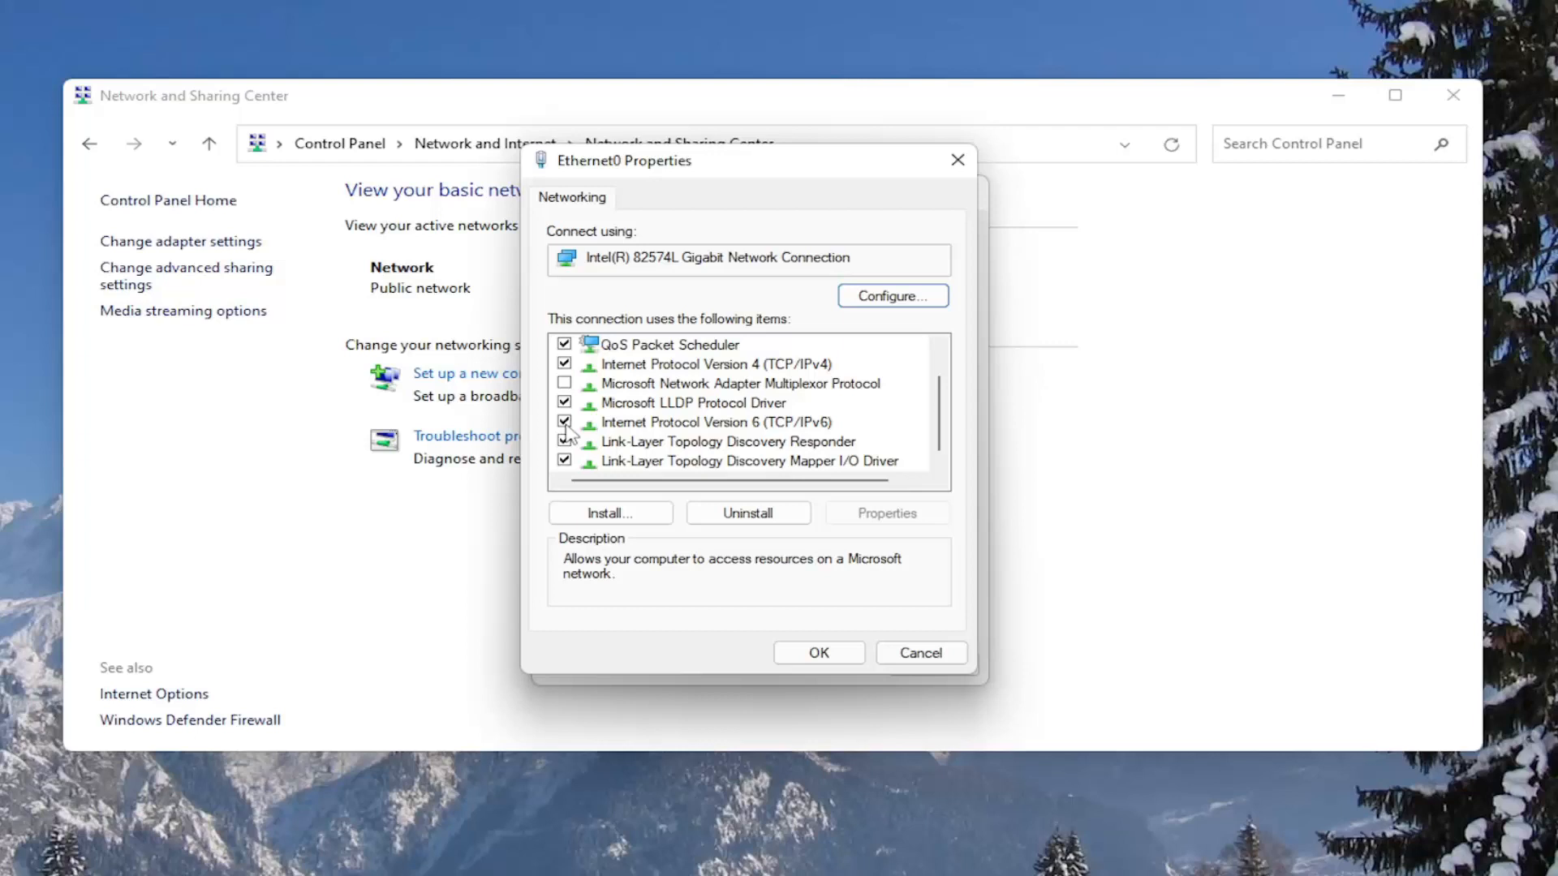
# Uncheck Internet Protocol Version 6 (TCP/IPv6), save, and reopen Ethernet0 properties.
pyautogui.click(565, 421)
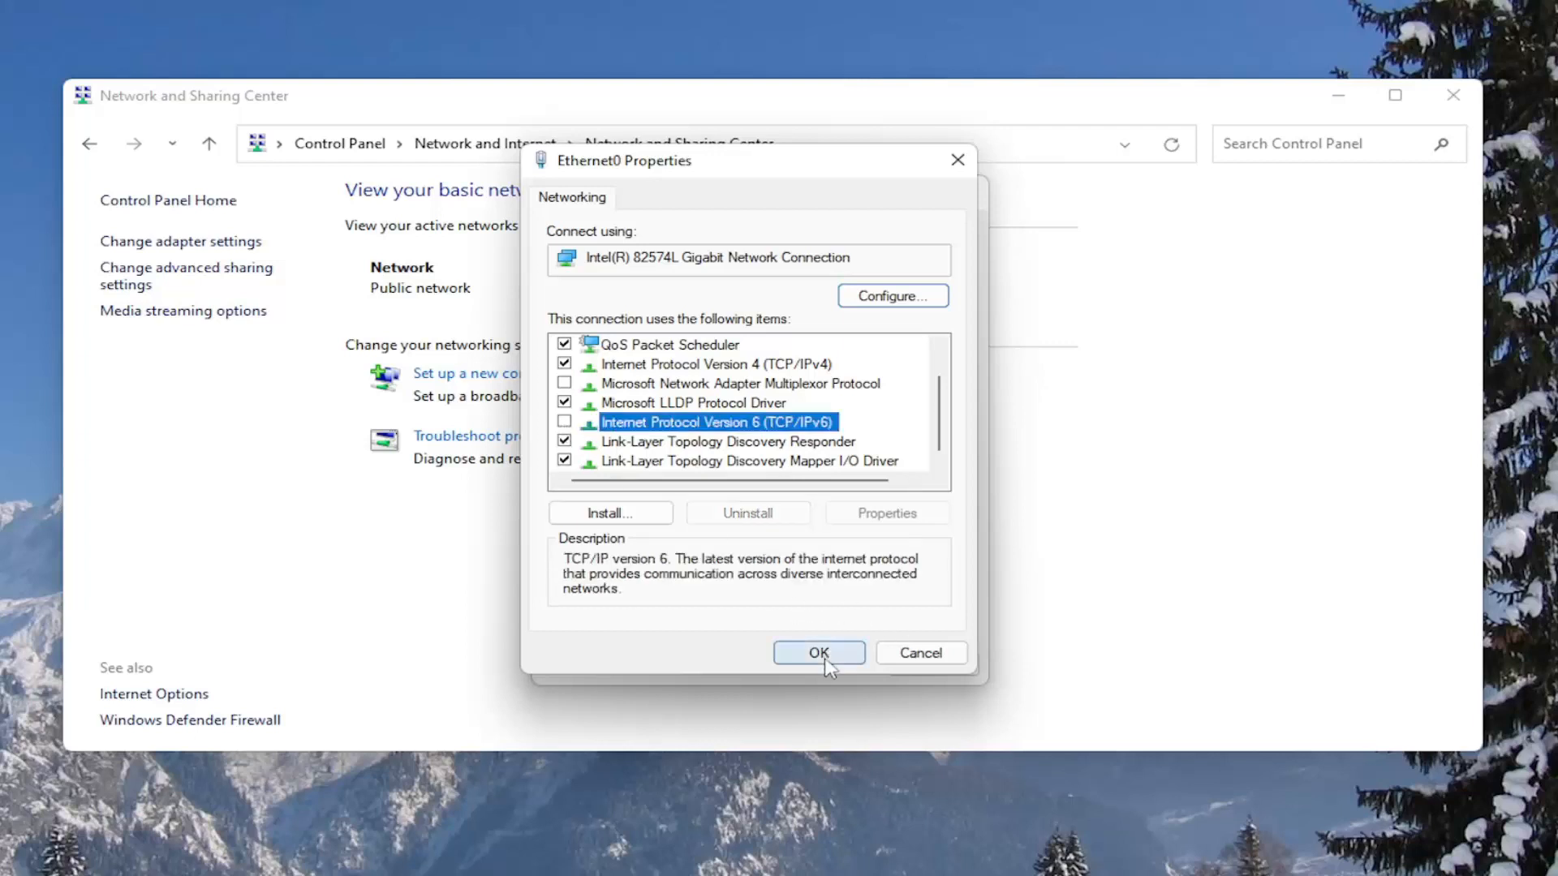
pyautogui.click(818, 652)
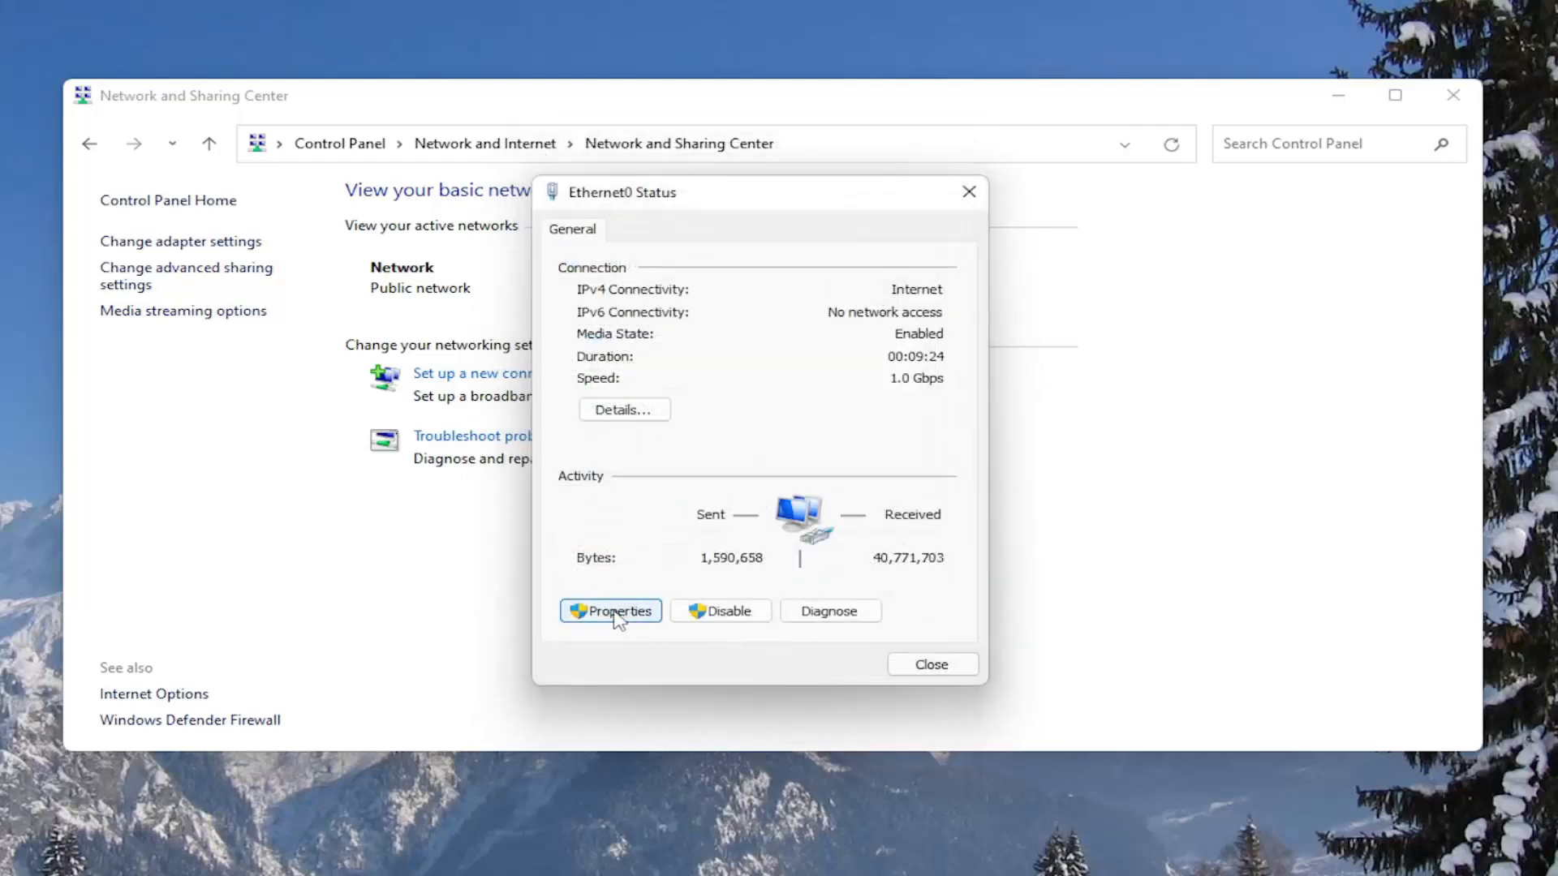
pyautogui.click(609, 611)
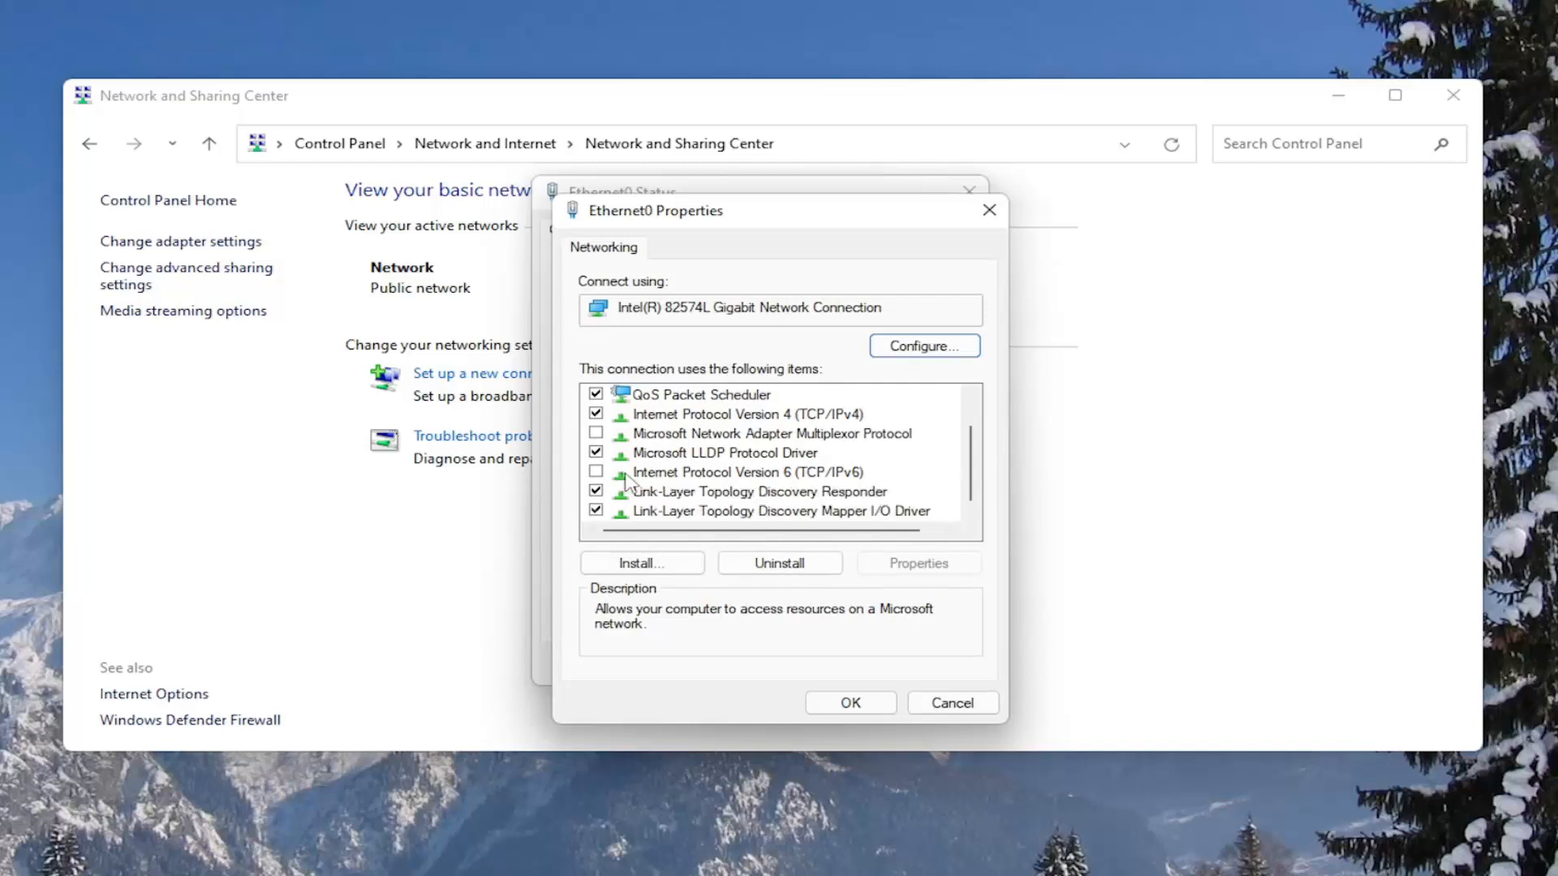
pyautogui.moveTo(610, 484)
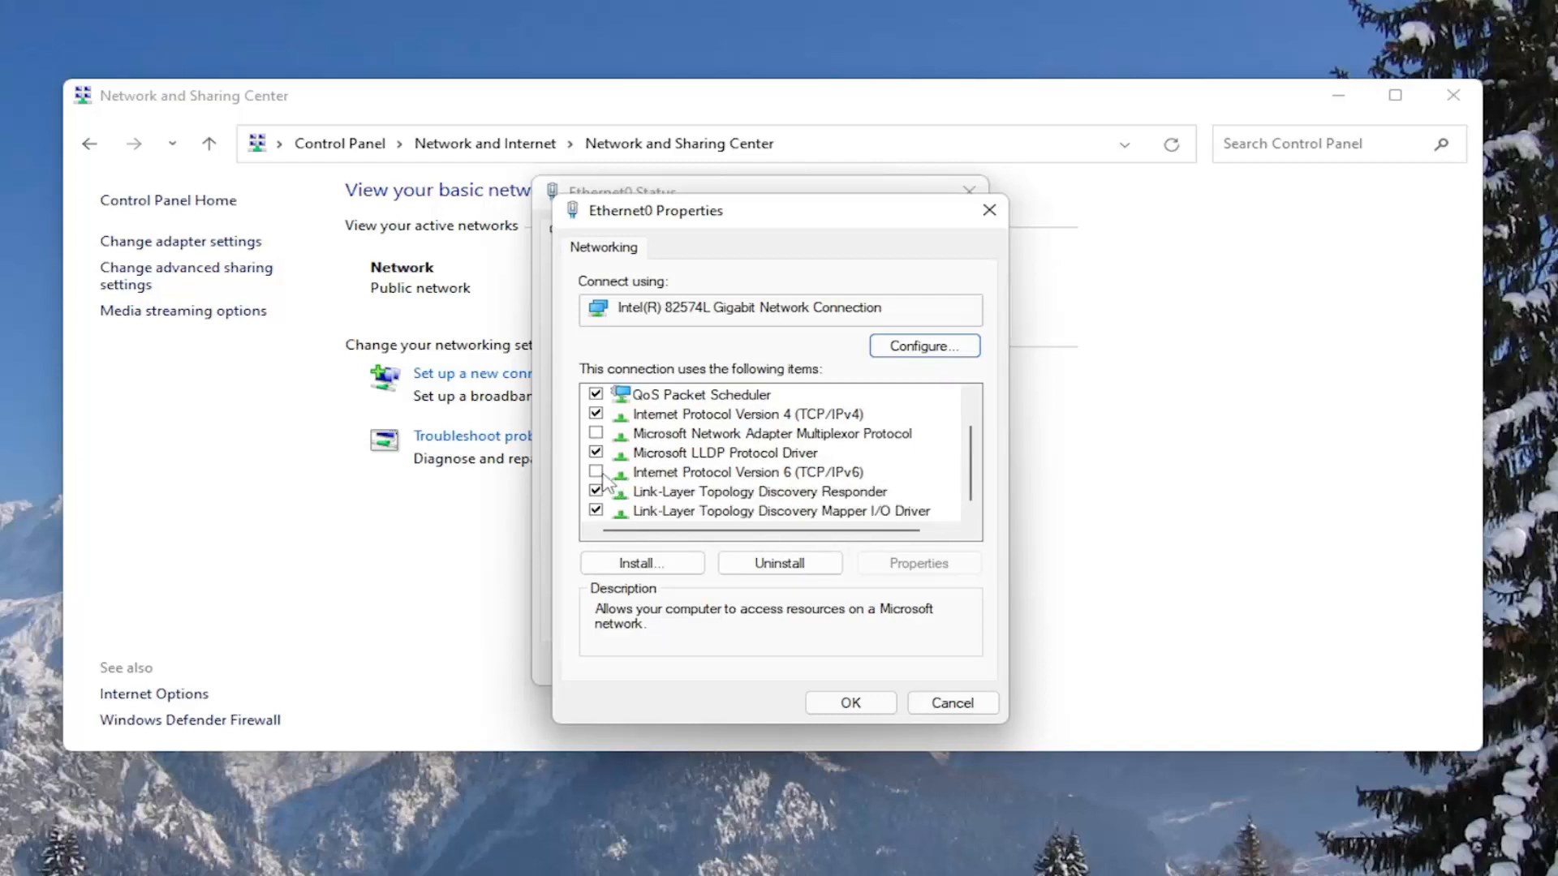
# Re-check TCP/IPv6, save, then close the Ethernet0 status window and Control Panel.
pyautogui.click(734, 473)
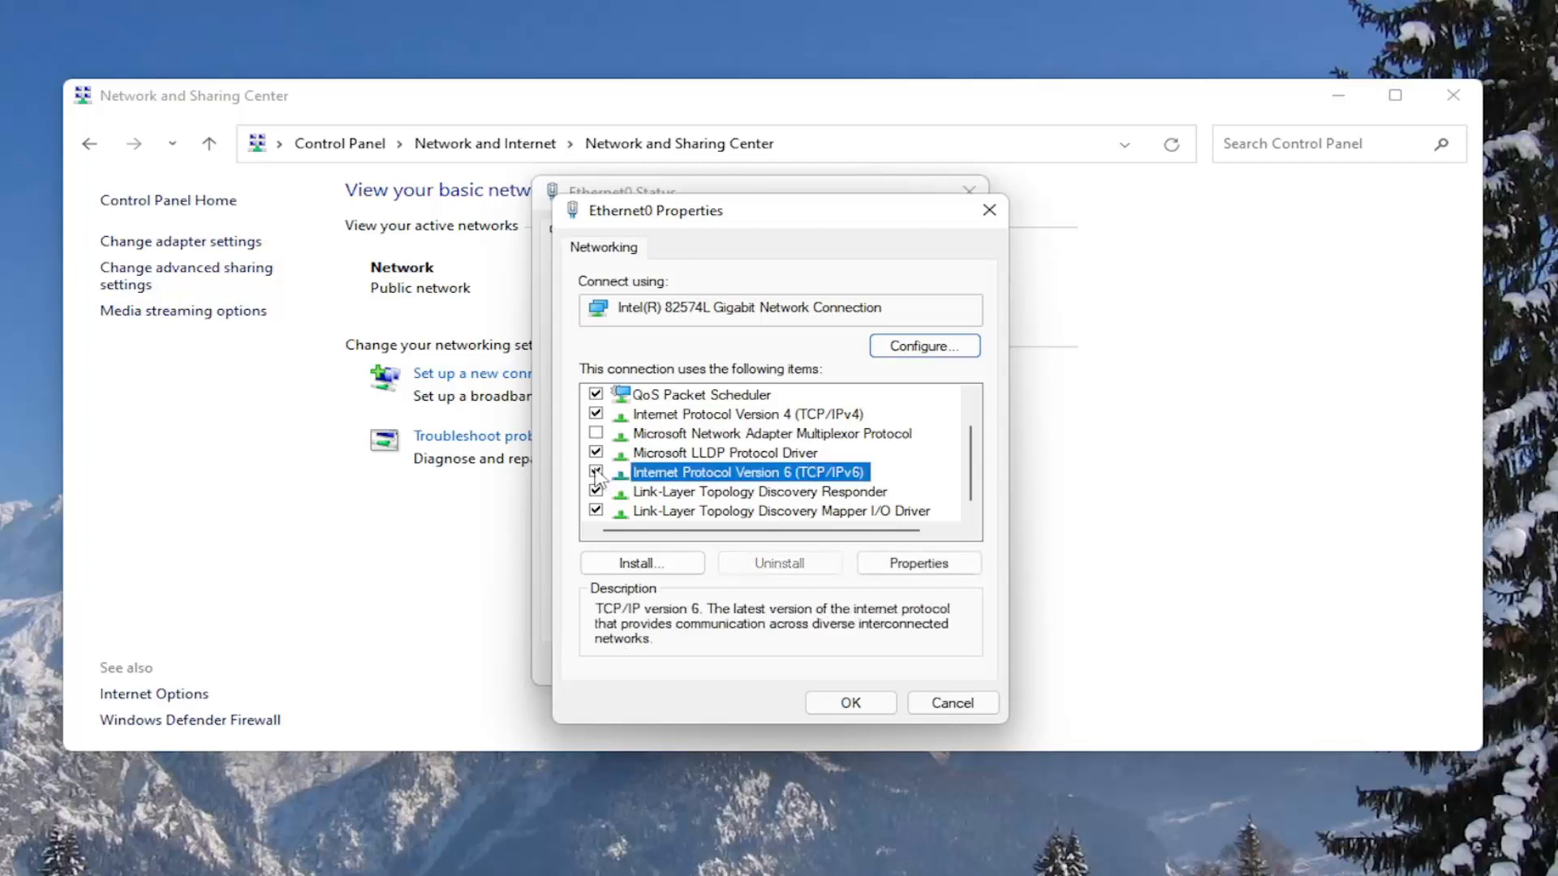
pyautogui.click(849, 703)
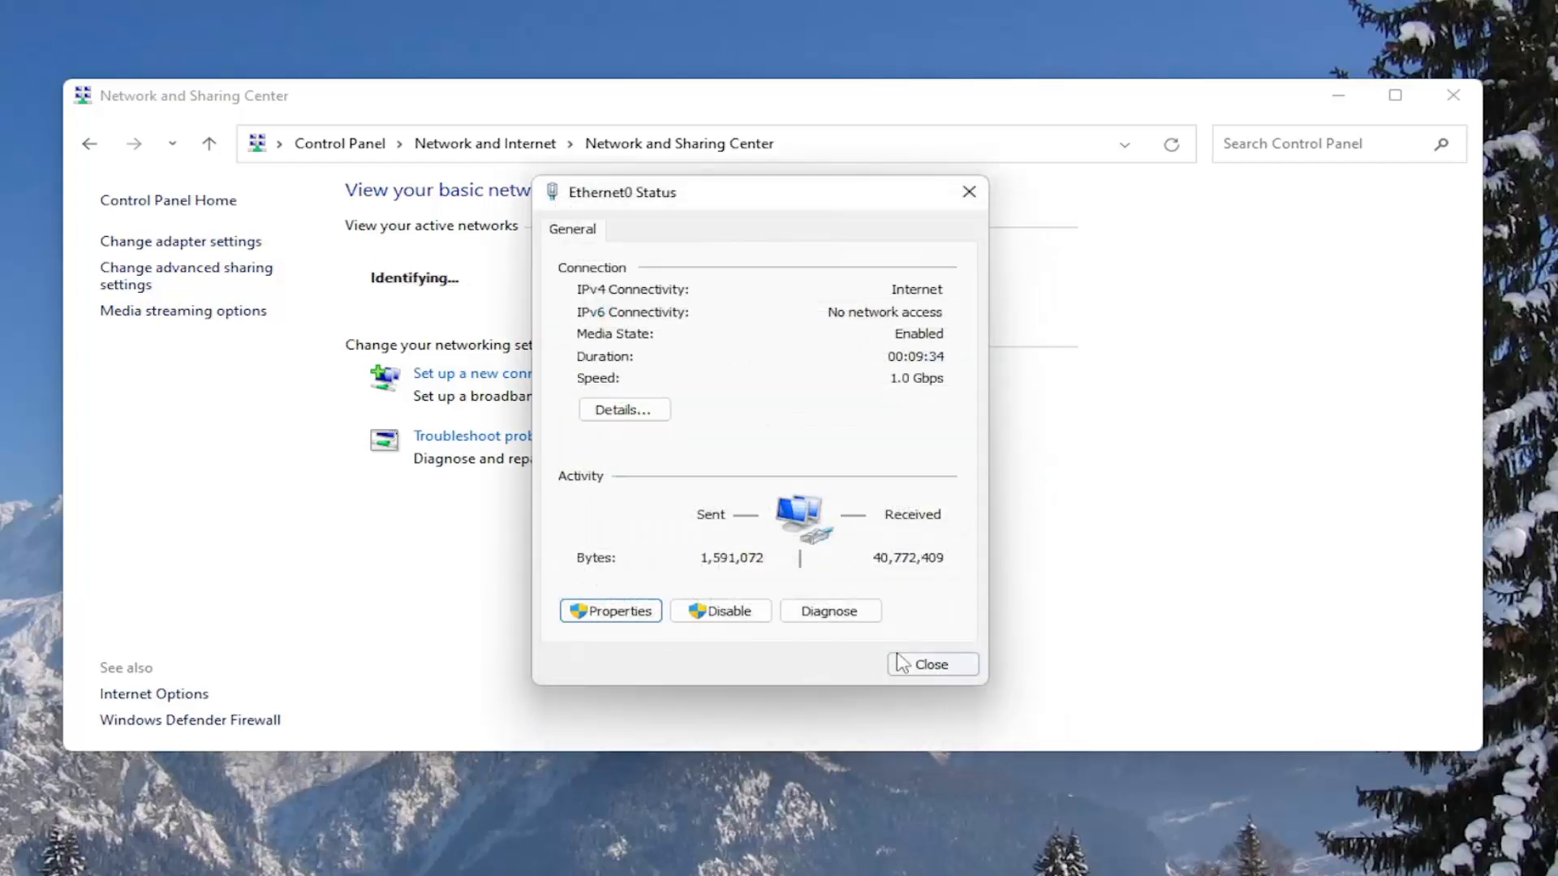
pyautogui.click(931, 663)
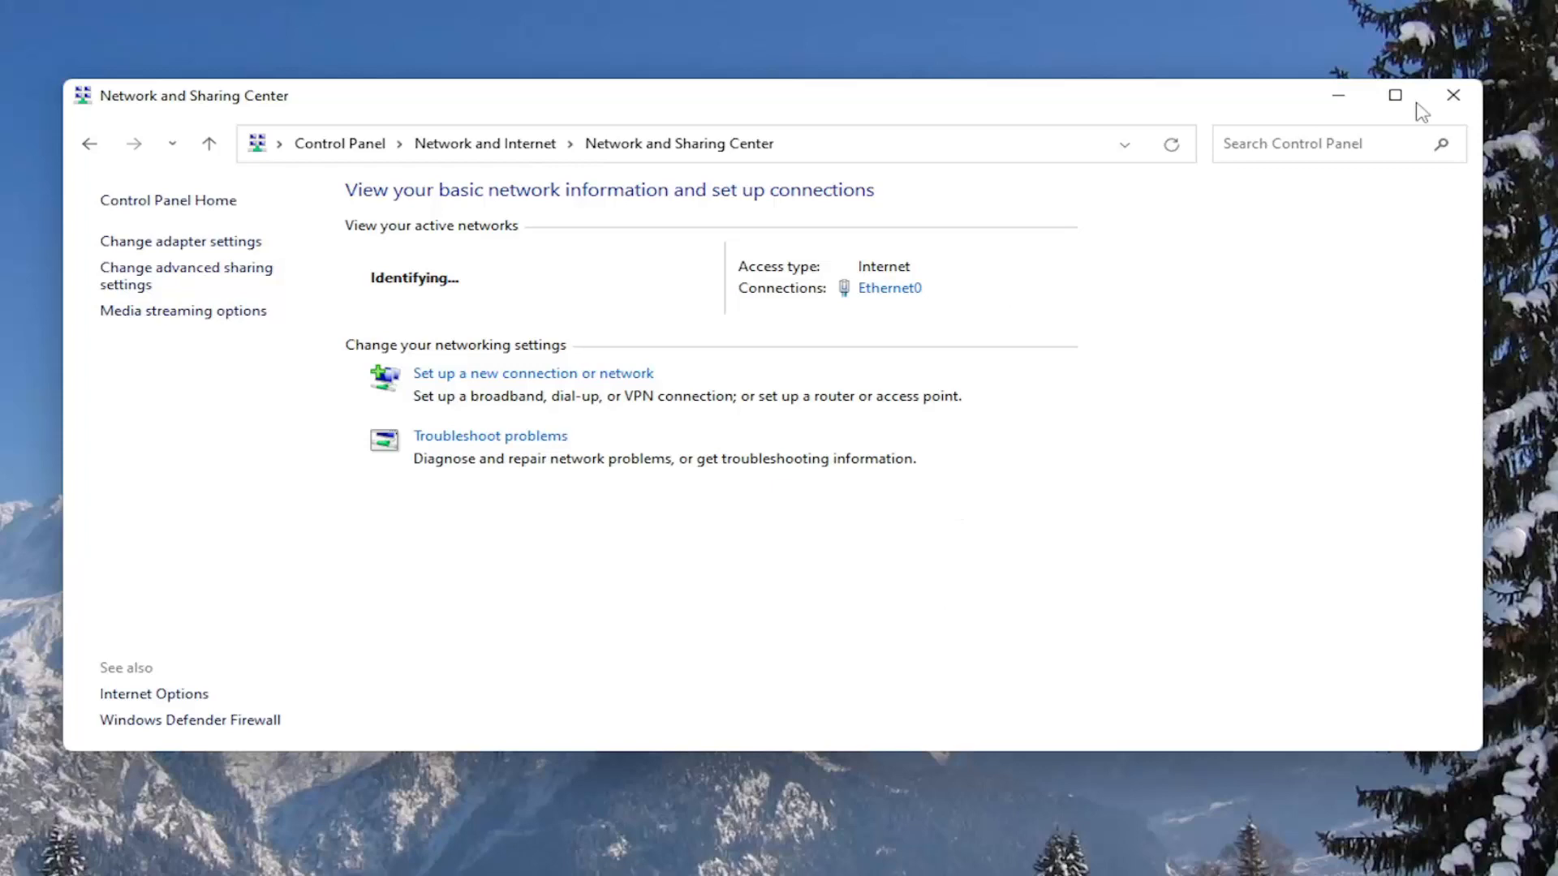
pyautogui.click(1452, 96)
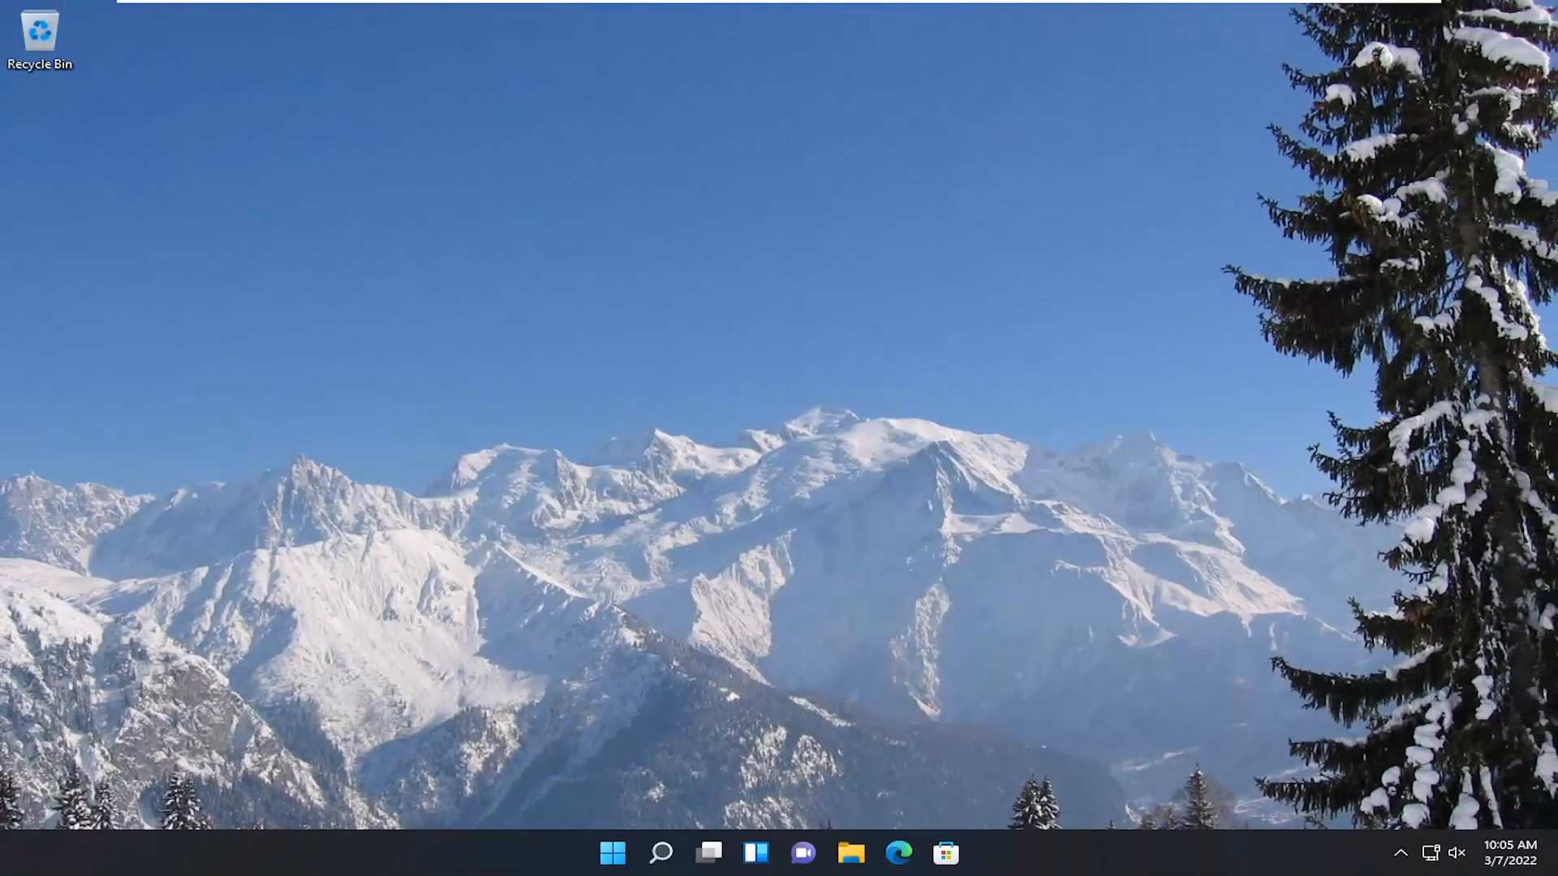